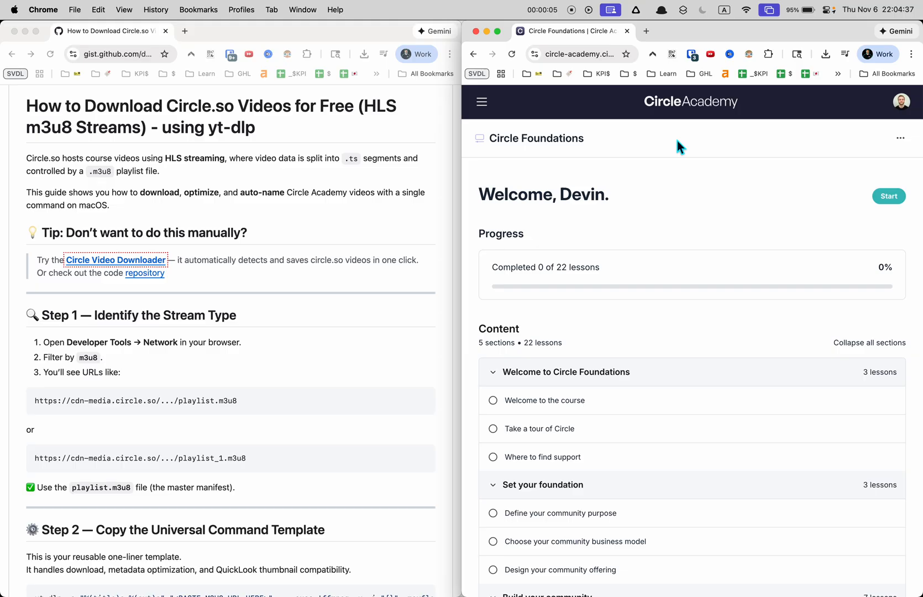
mouse_move(675, 140)
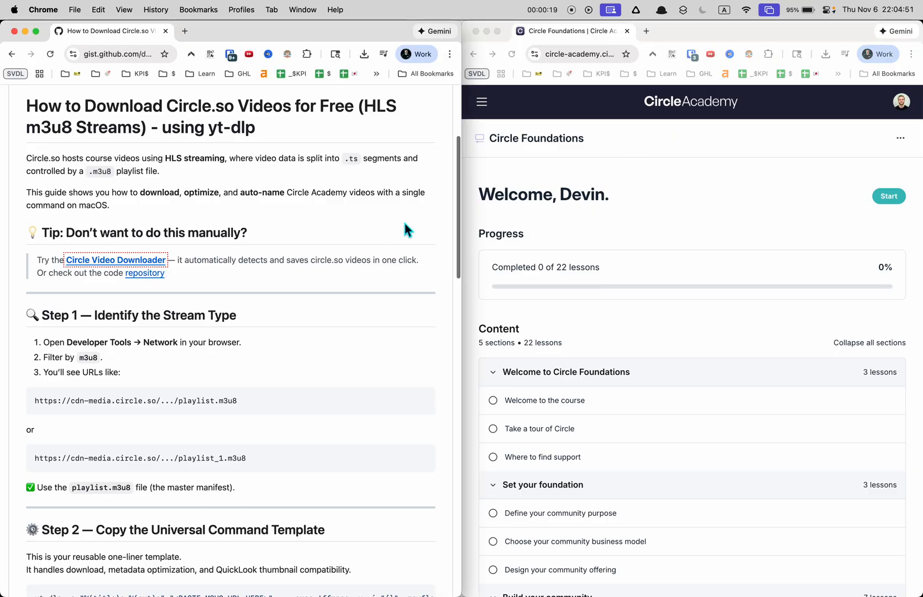
Step: Open the 'Welcome to the course' lesson from the Circle Foundations content list
scroll(down, 3)
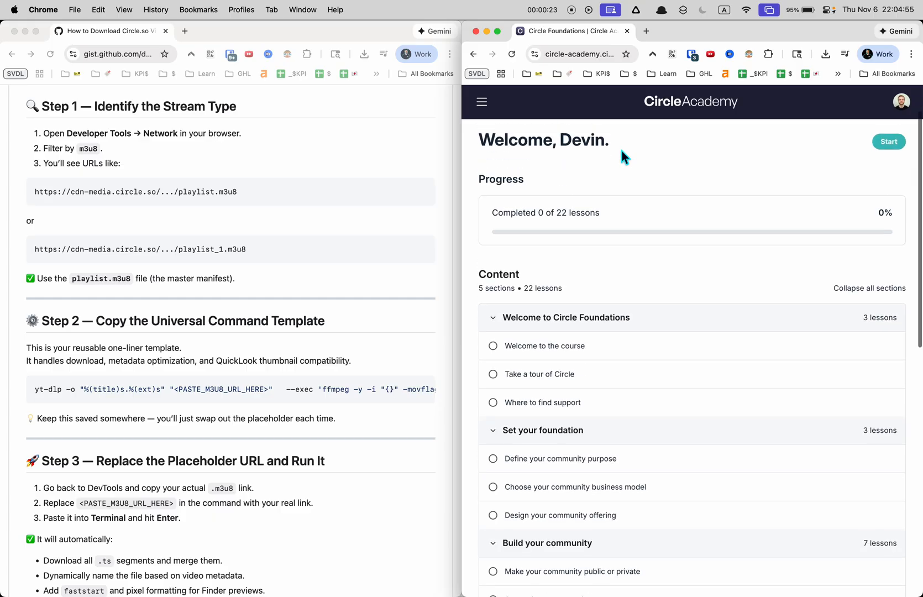
click(889, 142)
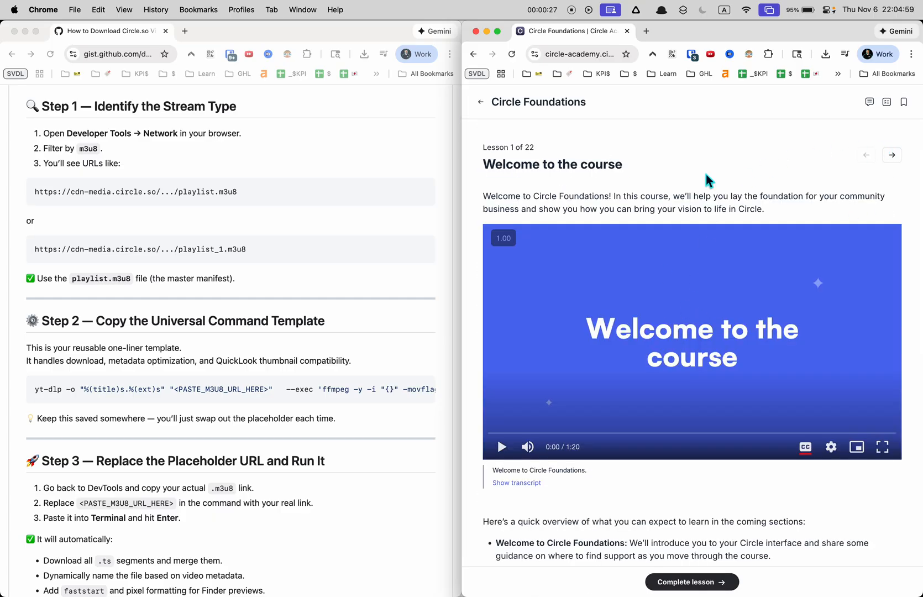
mouse_move(675, 176)
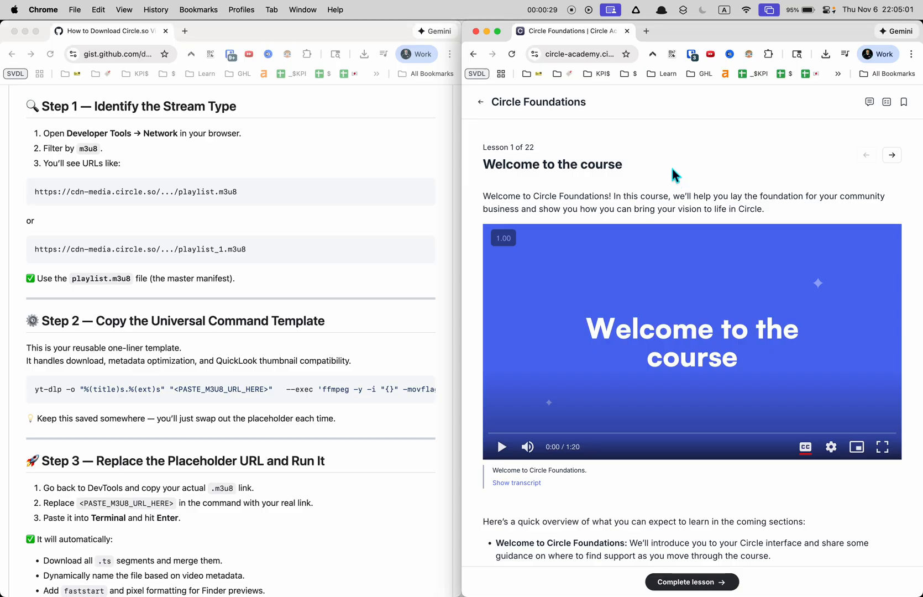
Step: Inspect the lesson page, show its Network log with the filter cleared, and reload to capture all requests
right_click(675, 175)
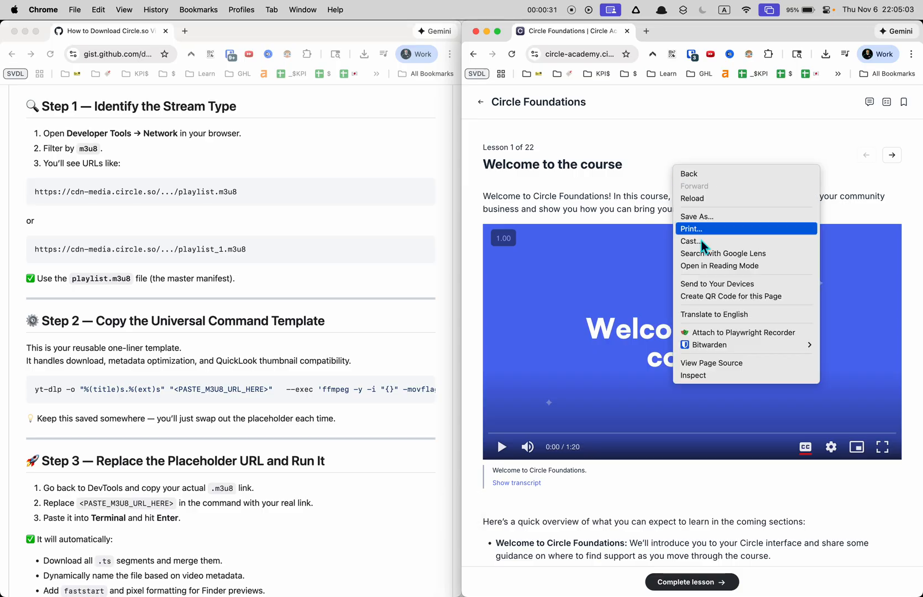
click(693, 375)
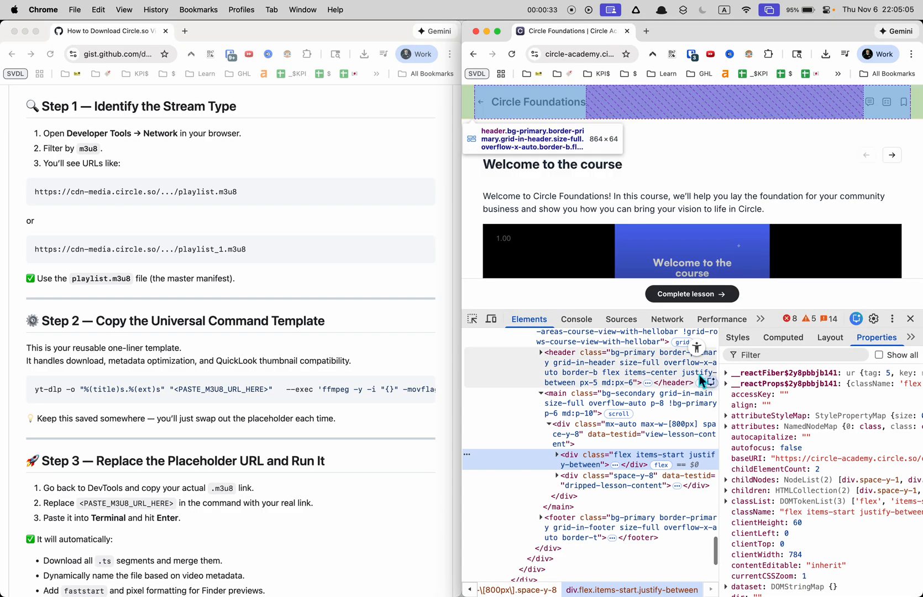
click(666, 318)
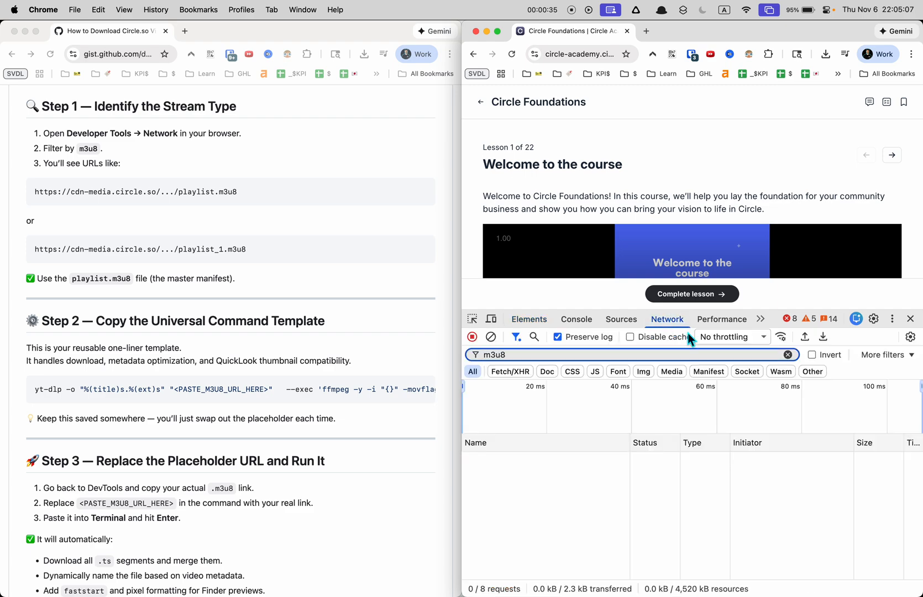
click(789, 355)
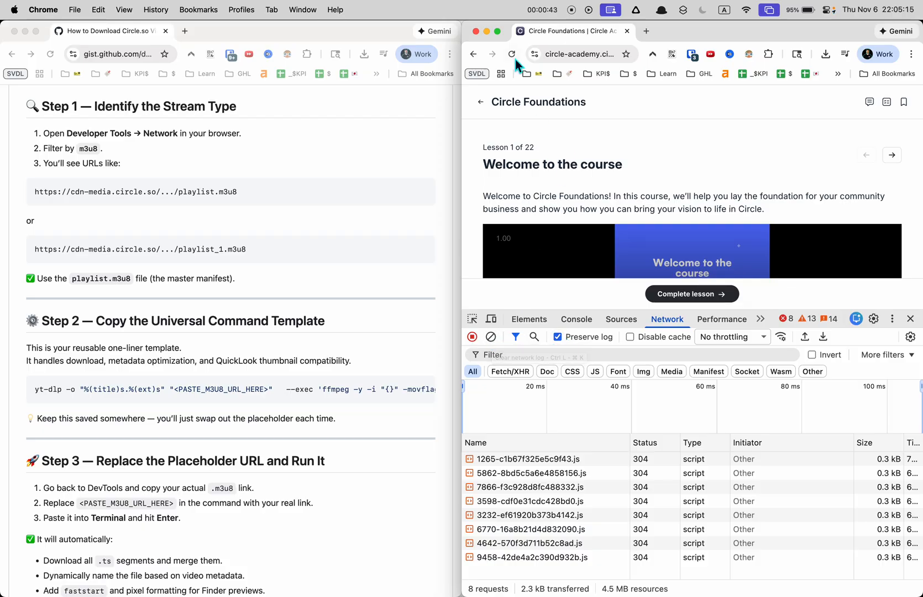
click(512, 53)
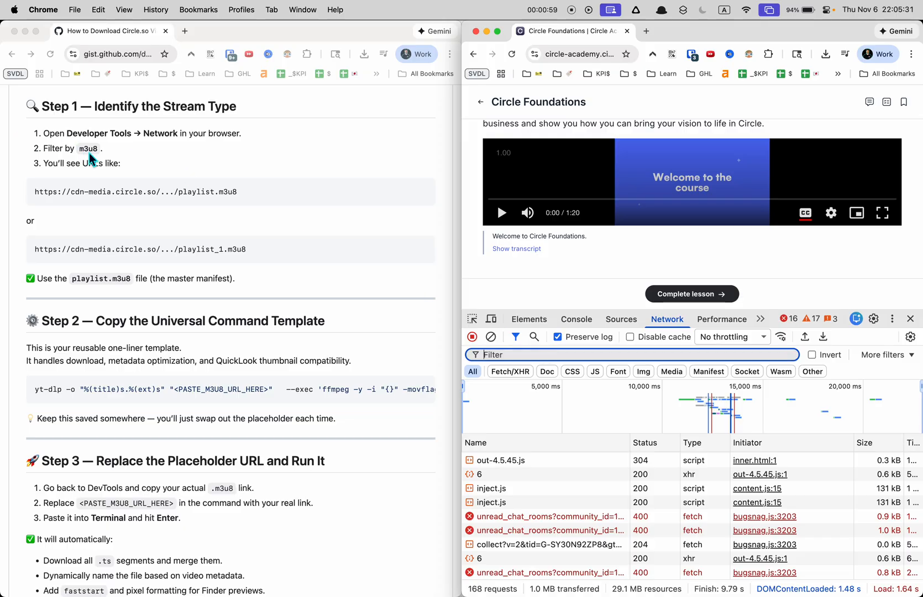
Step: Filter the network log to m3u8 and copy the playlist.m3u8 request URL
text(m3u8)
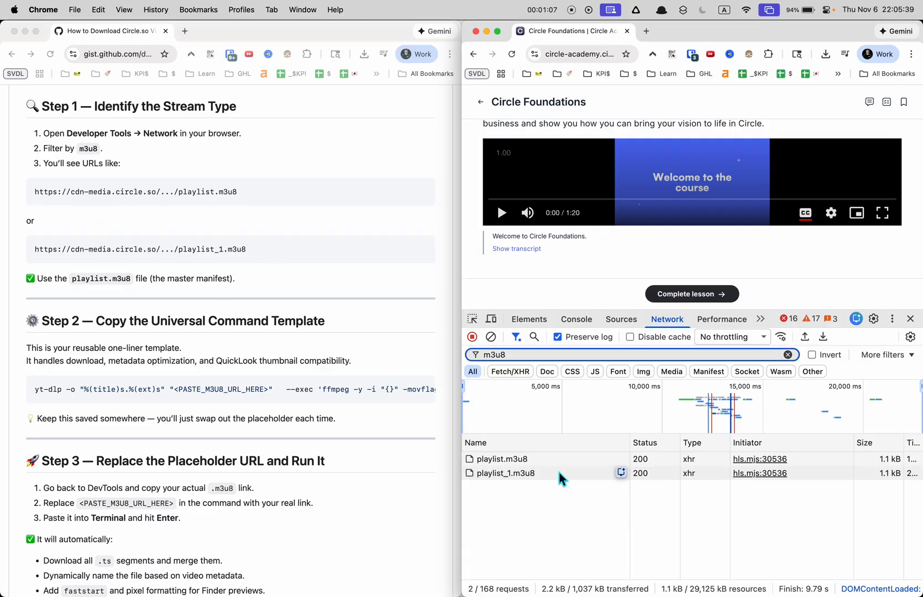
click(501, 458)
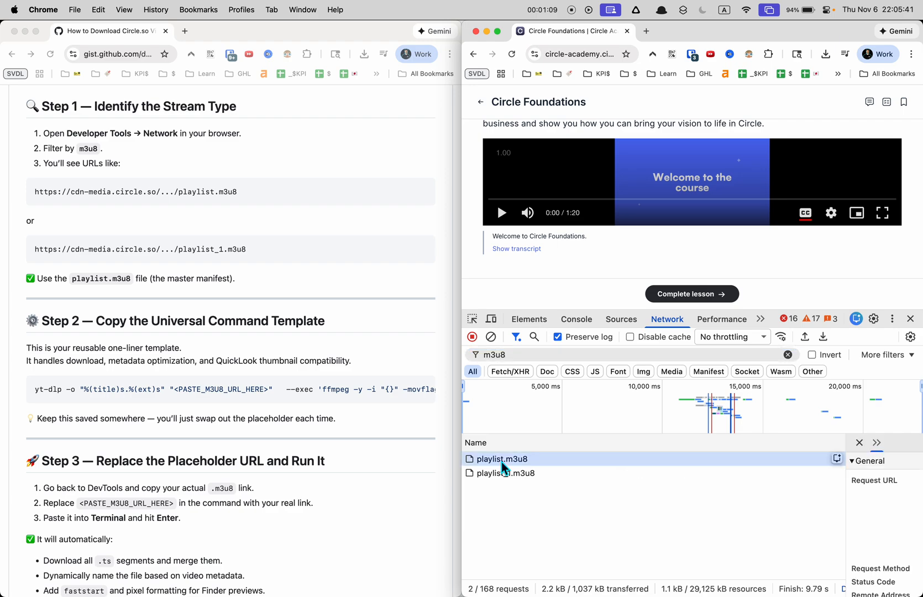
mouse_move(527, 469)
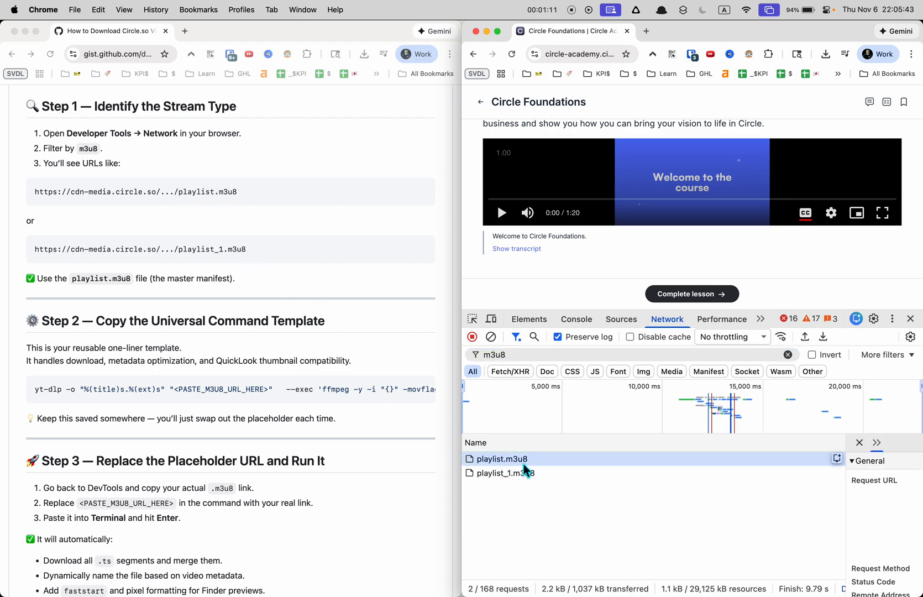
click(502, 459)
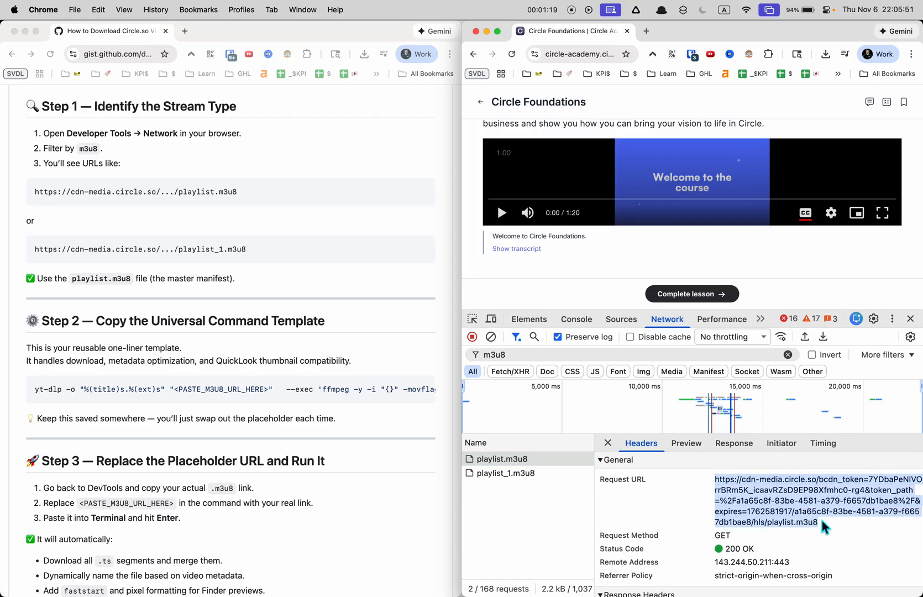
key(cmd+tab)
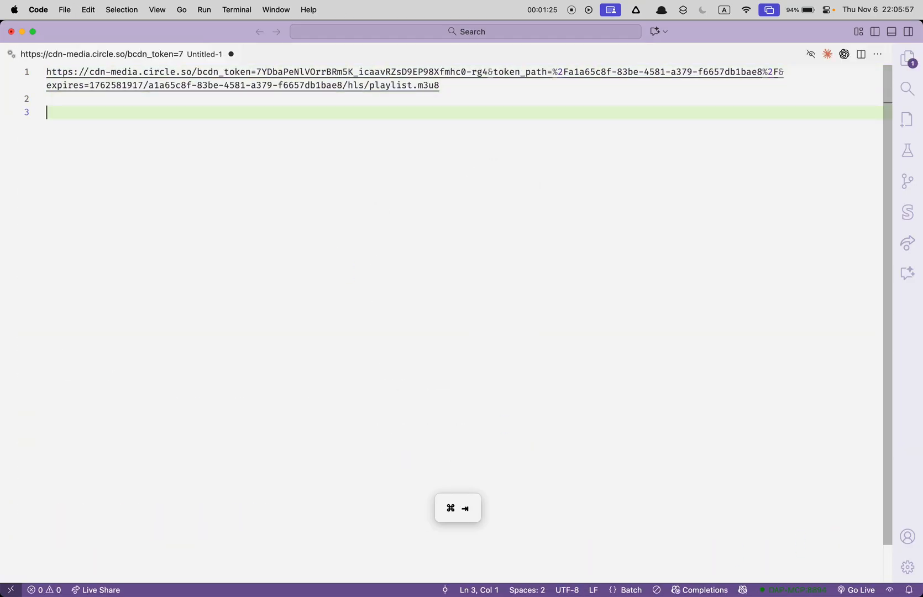
Step: Bring the yt-dlp command template from the Gist into the note and select the playlist URL for substitution
key(cmd+tab)
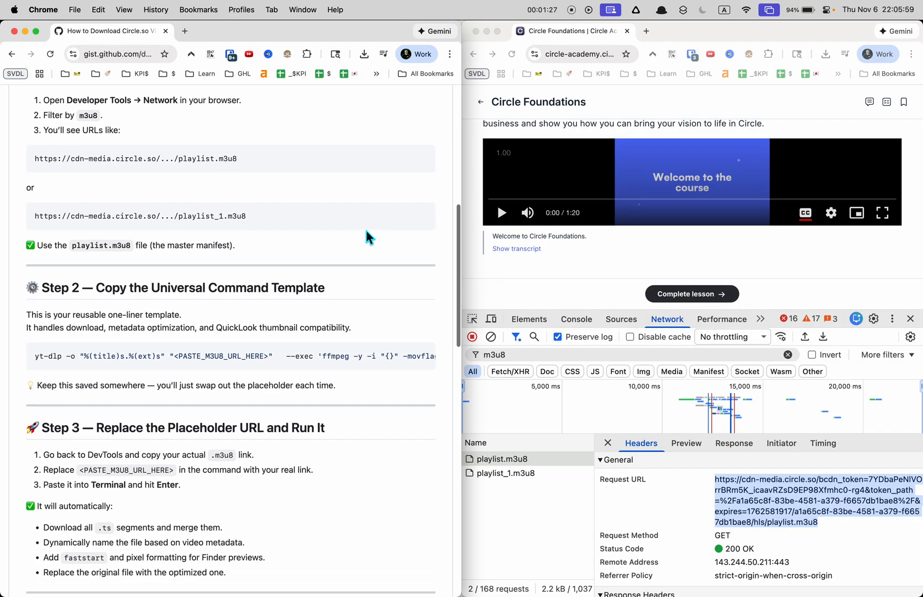
scroll(down, 3)
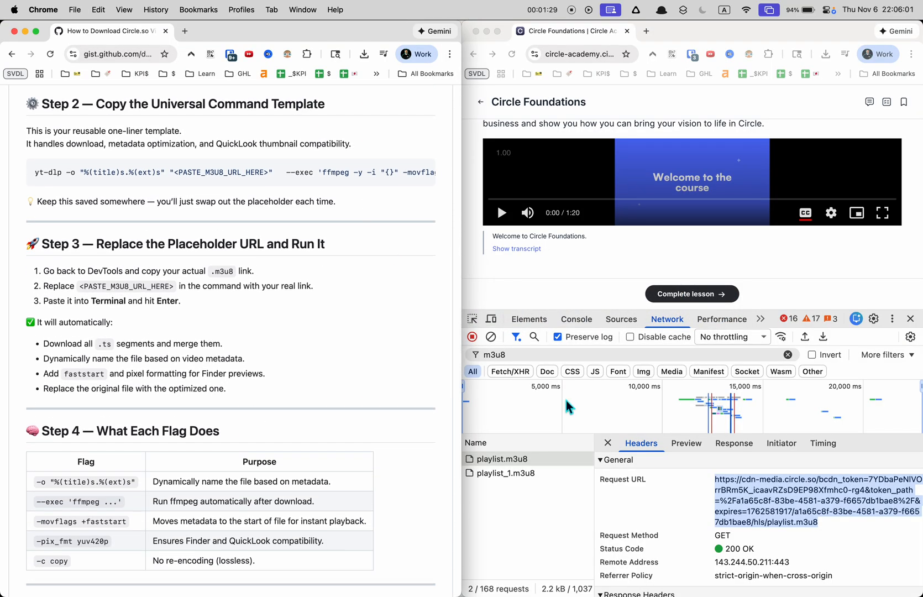
mouse_move(53, 174)
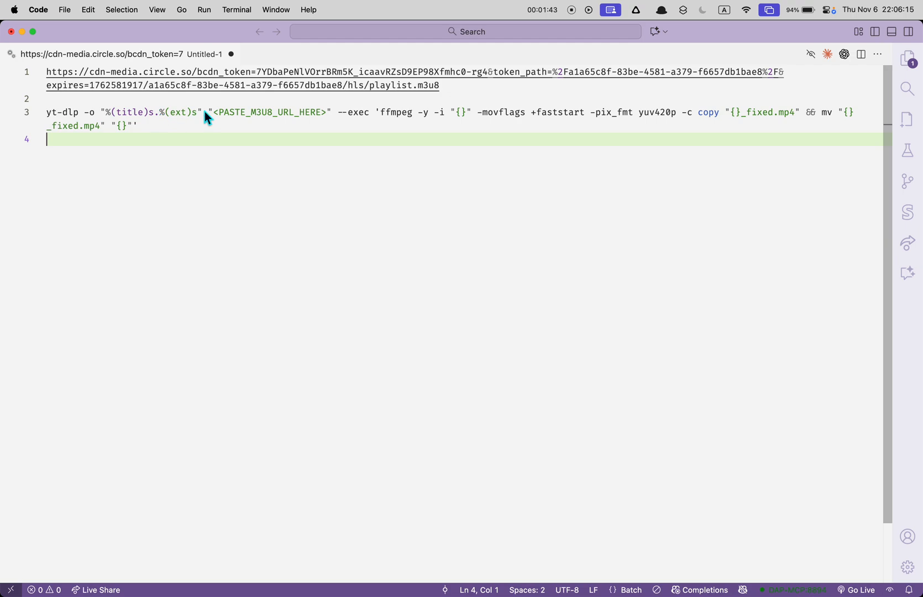
double_click(270, 112)
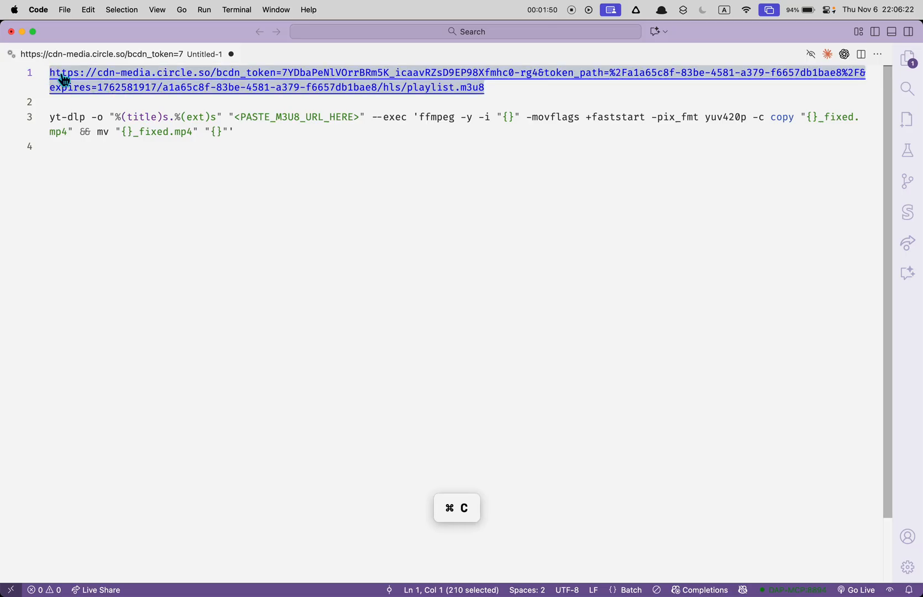
double_click(298, 116)
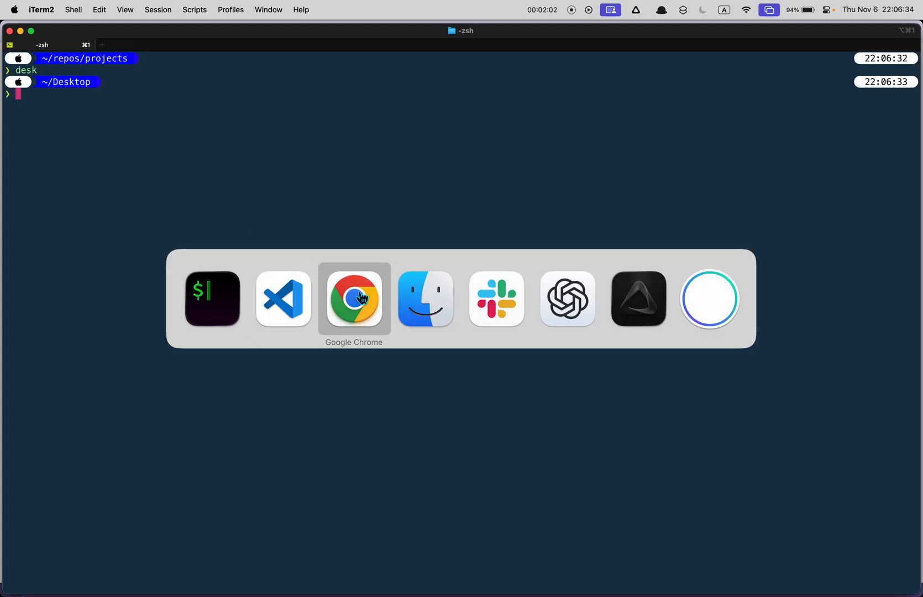
Step: In iTerm2, move to ~/Desktop and paste the yt-dlp command
click(354, 298)
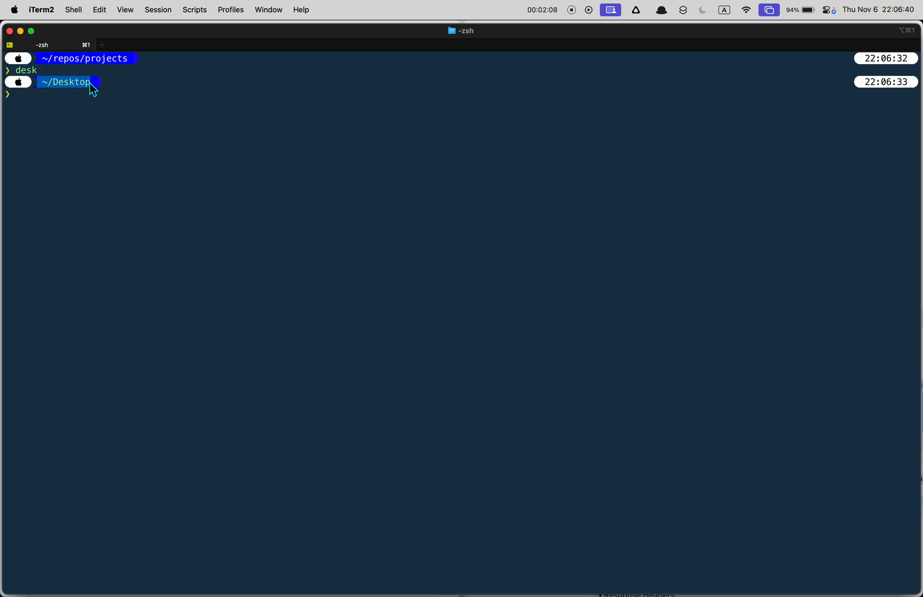
key(cmd+v)
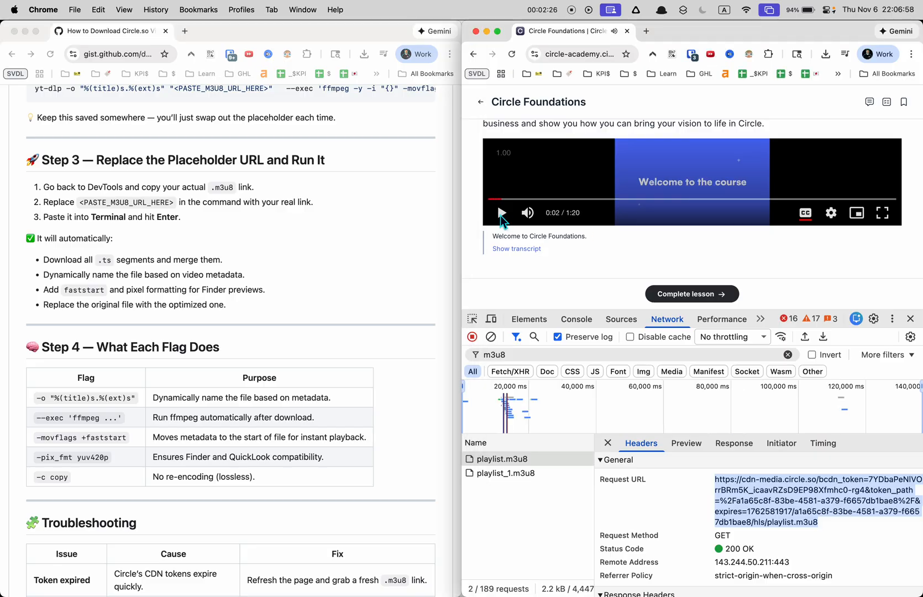
Step: Scroll the Gist down through the flag explanations, troubleshooting table and summary
scroll(down, 3)
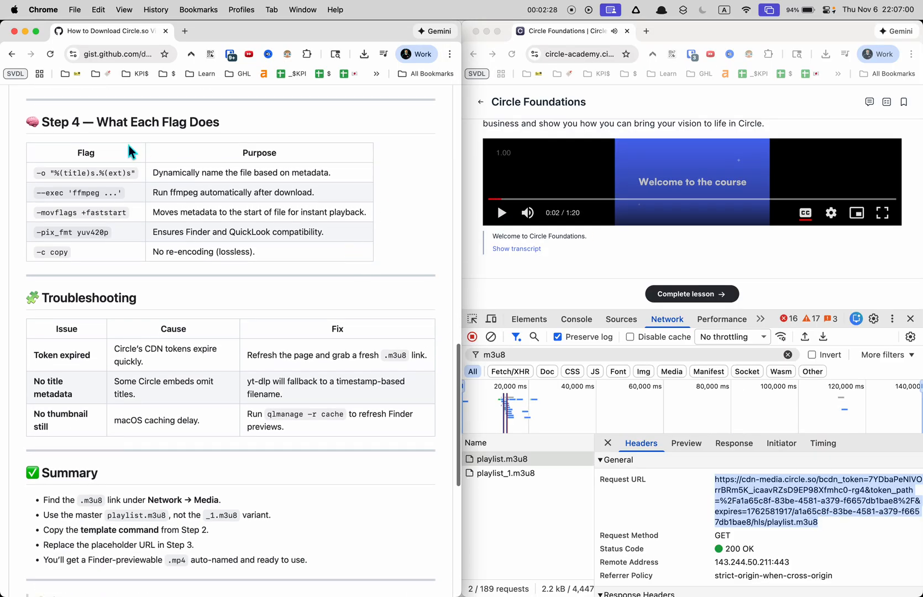
mouse_move(76, 276)
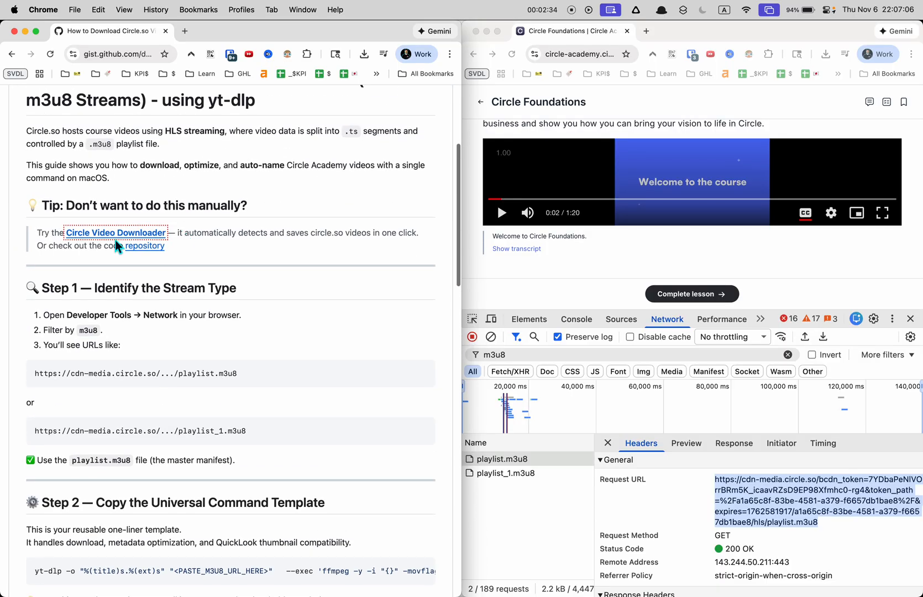
mouse_move(232, 230)
text(circl)
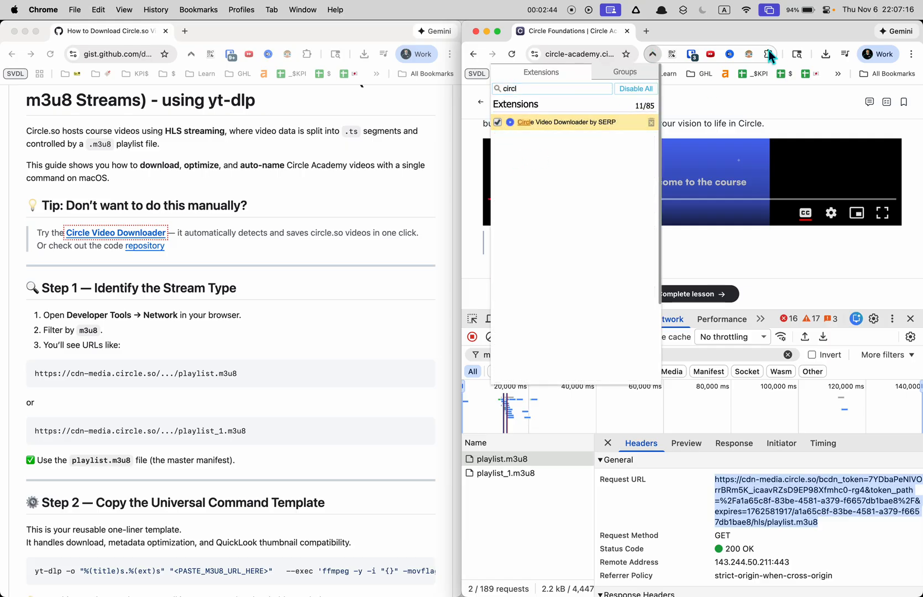
Step: In Circle Video Downloader, refresh detection and download the video to the Desktop as welcome_to_the_course.mp4
click(748, 53)
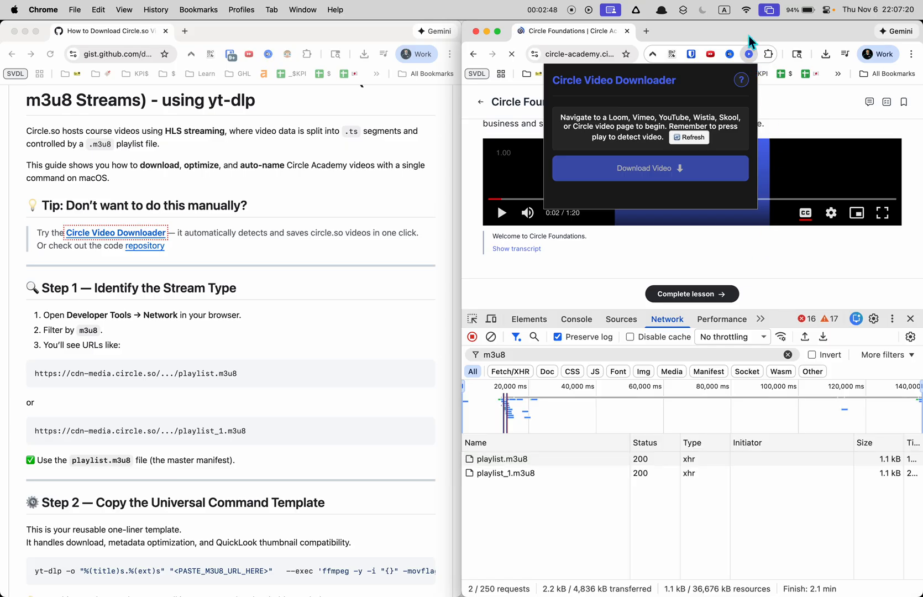
click(768, 54)
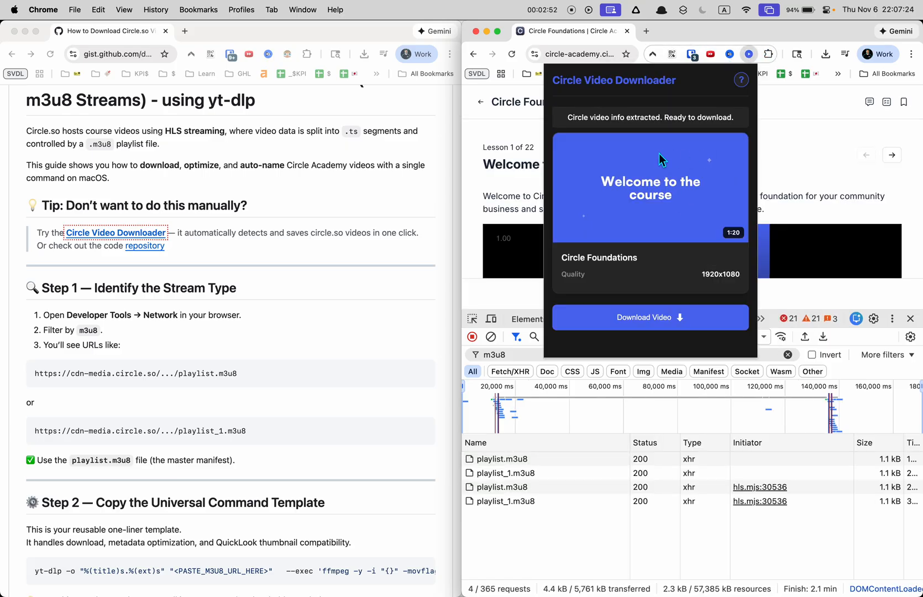
click(650, 317)
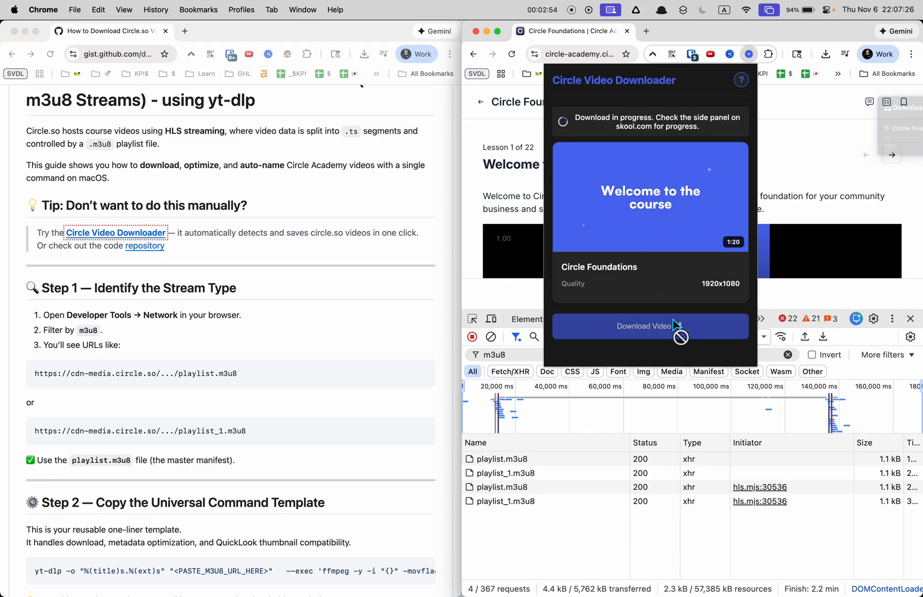
click(648, 326)
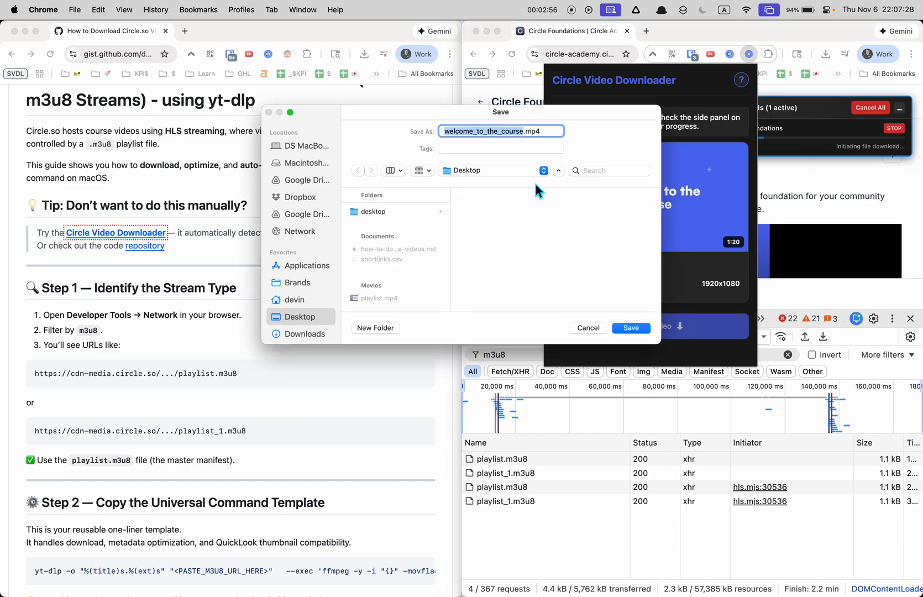